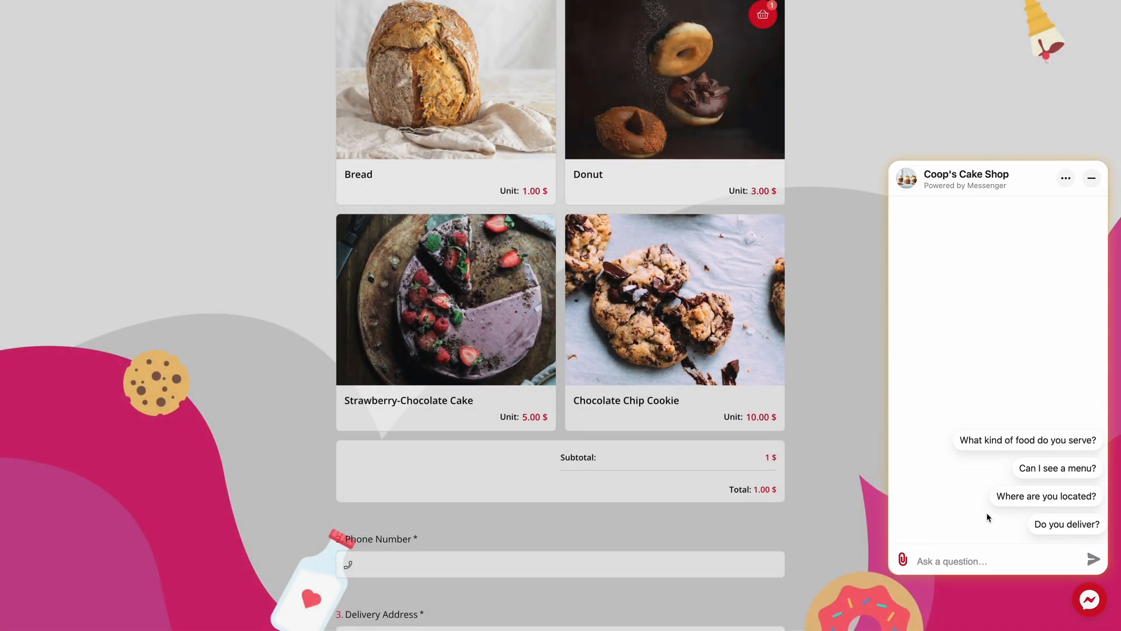
- Go to My Apps in Meta for Developers, which lists no apps yet
click(1046, 496)
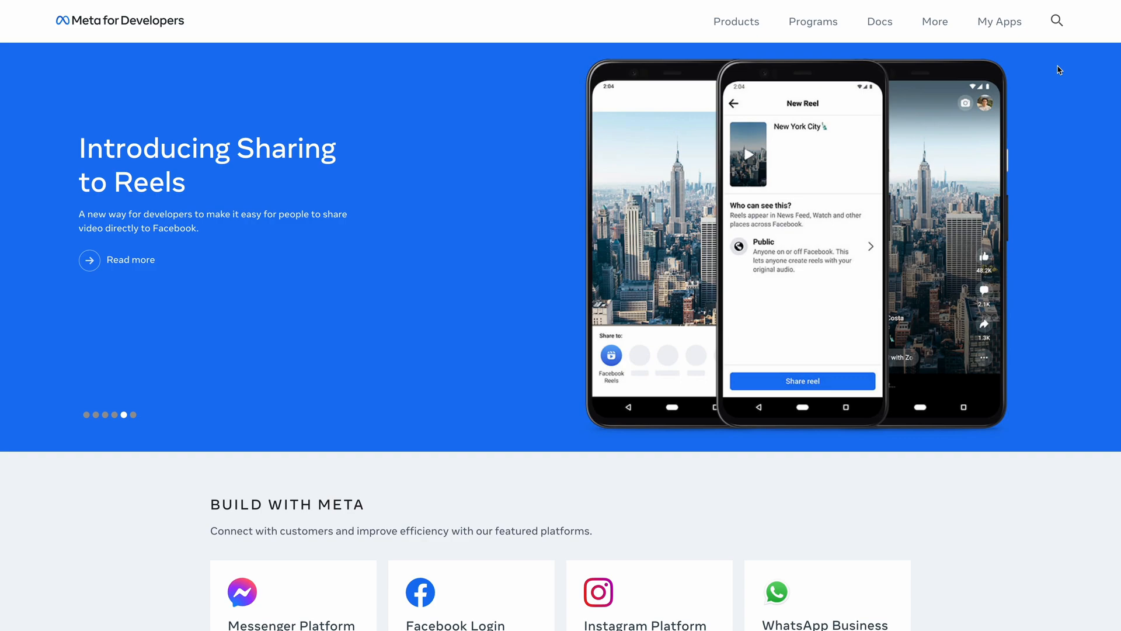
mouse_move(999, 21)
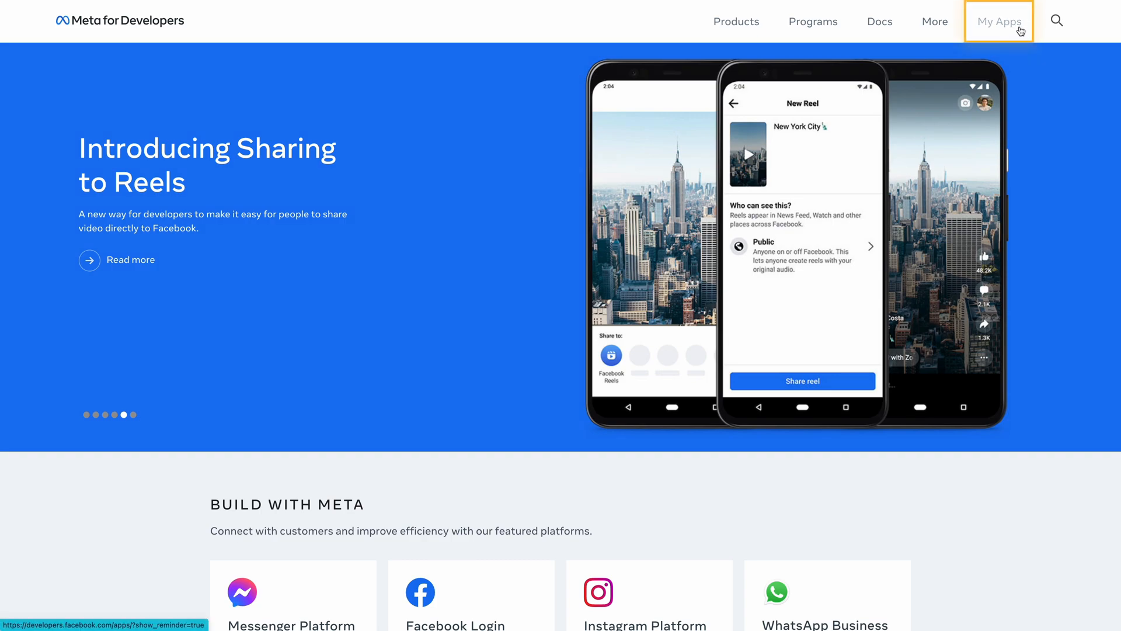
click(998, 21)
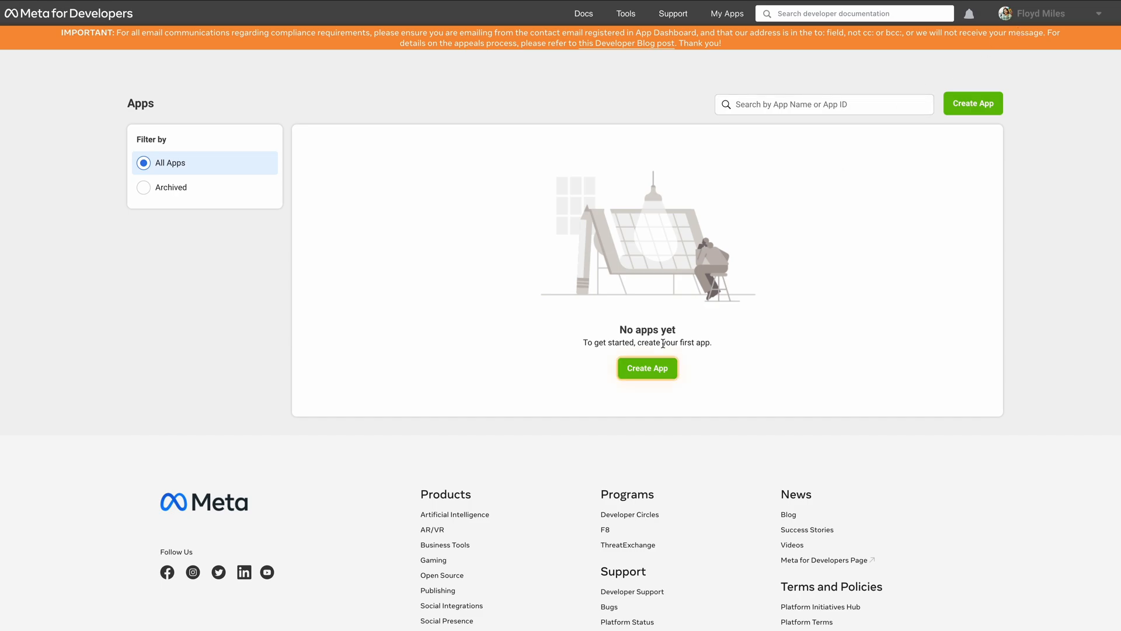
- Create a Business-type app named Coop's Cake Shop, confirming with your password
click(646, 367)
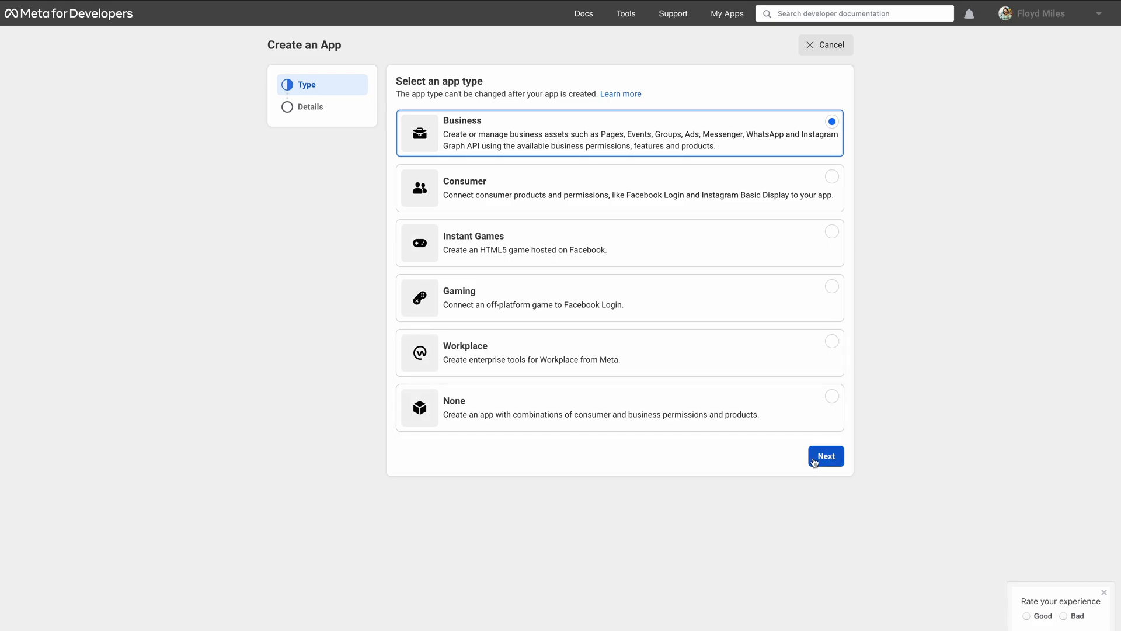
click(825, 455)
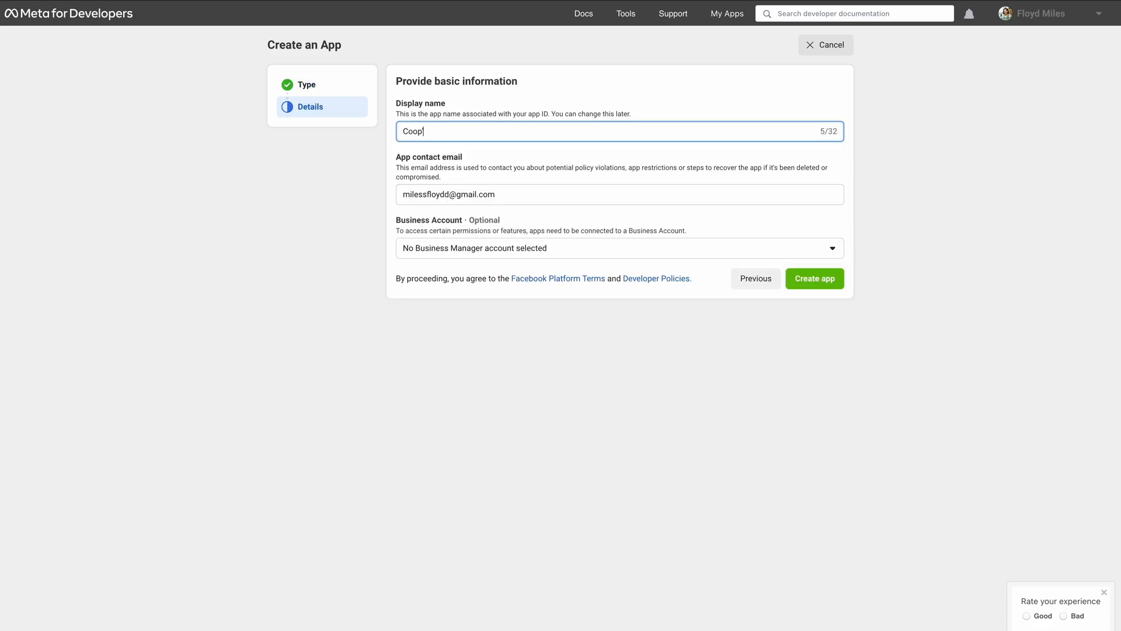
click(813, 278)
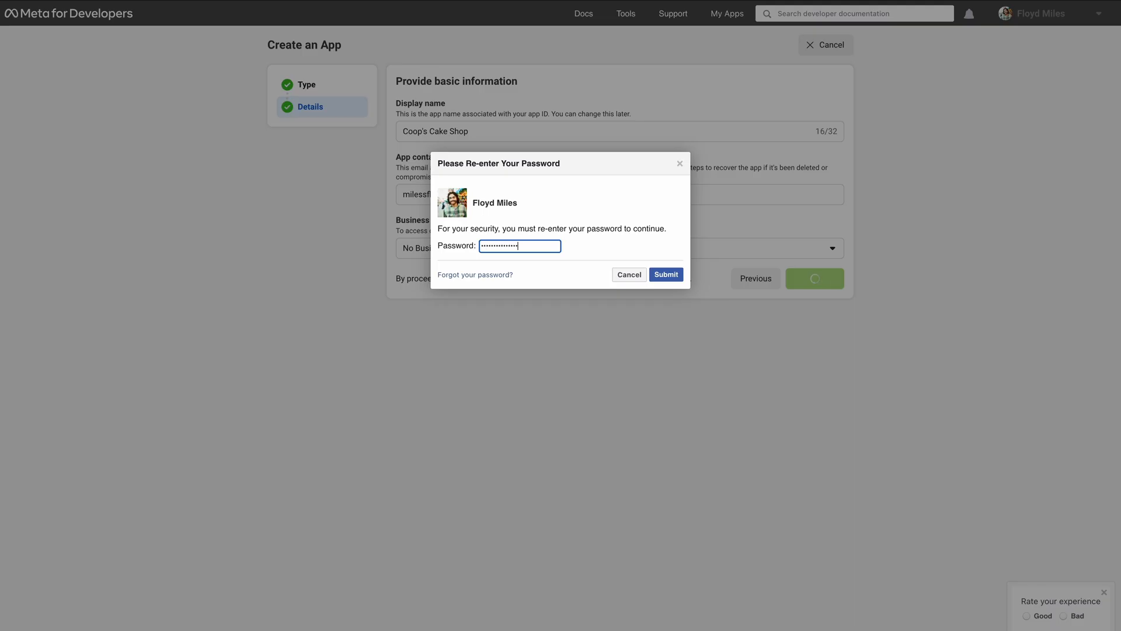
click(664, 274)
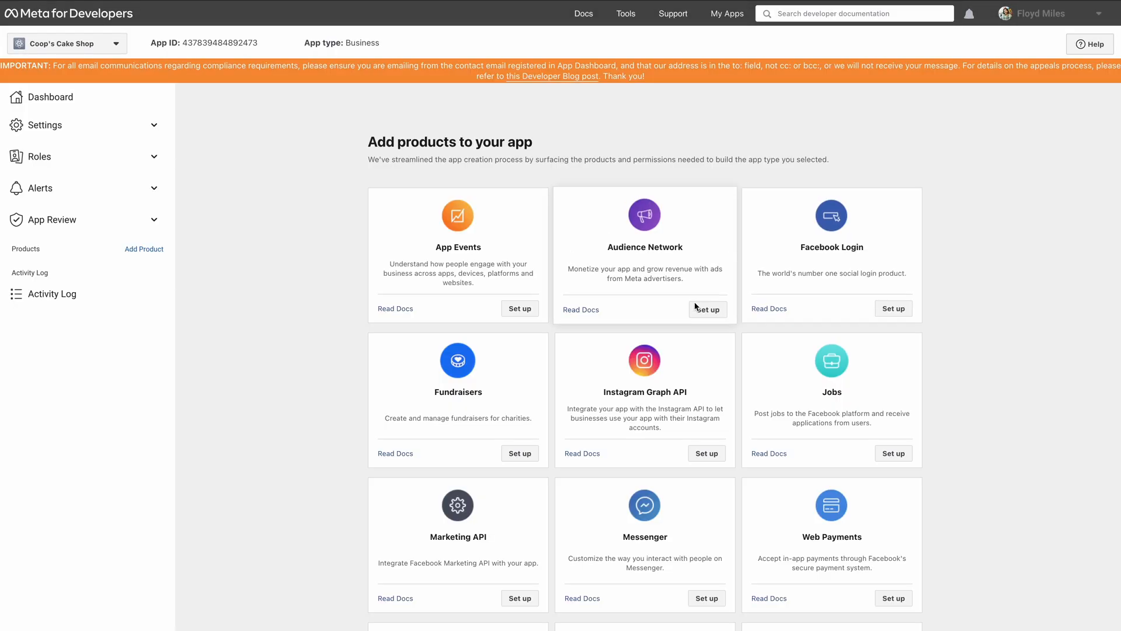
- Set up Messenger on the app and connect the Coop's Cake Shop Page
click(706, 399)
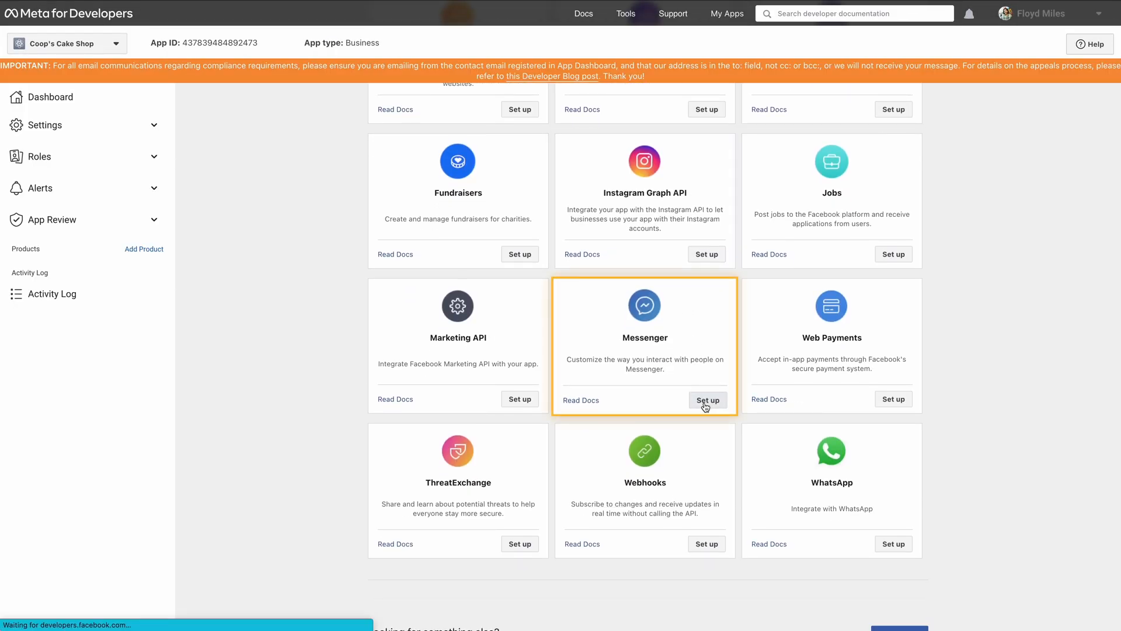
click(706, 399)
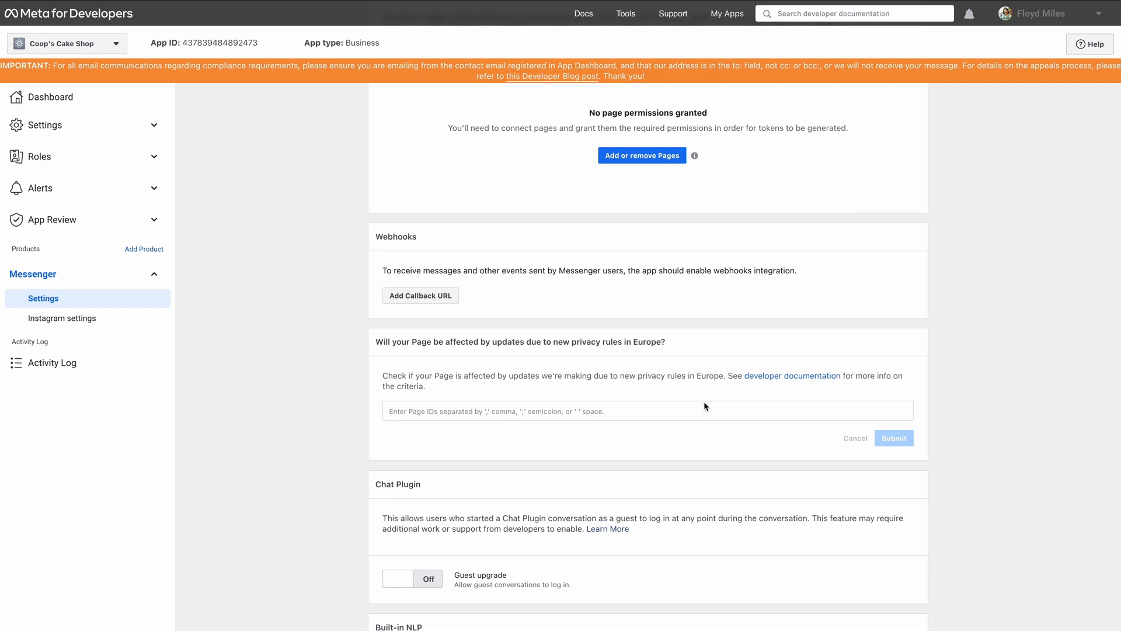
click(641, 155)
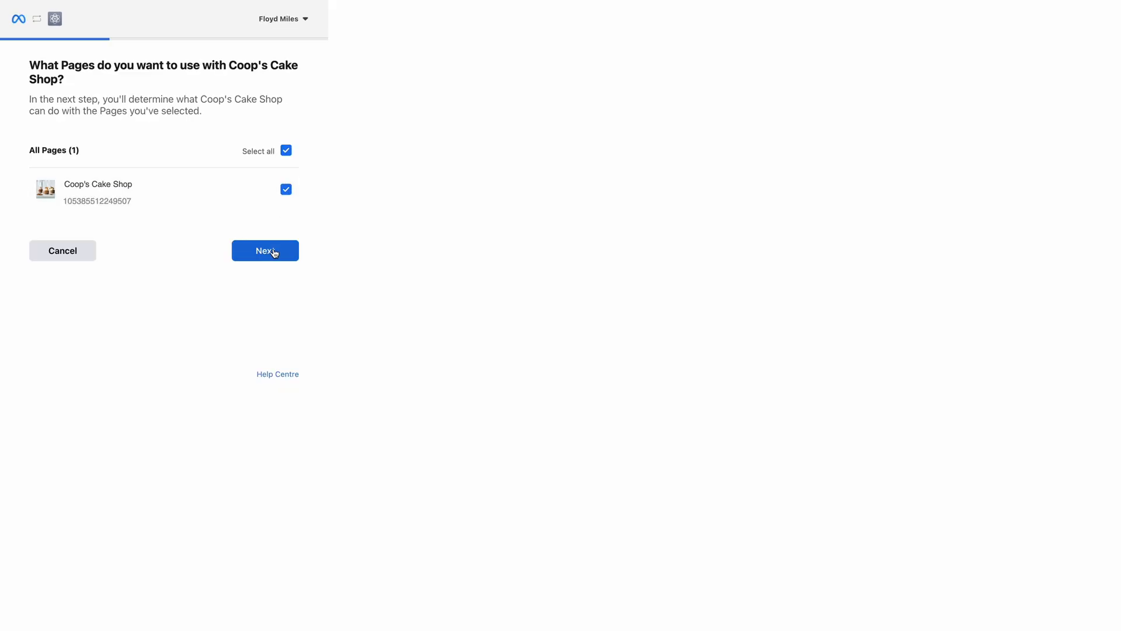
click(265, 250)
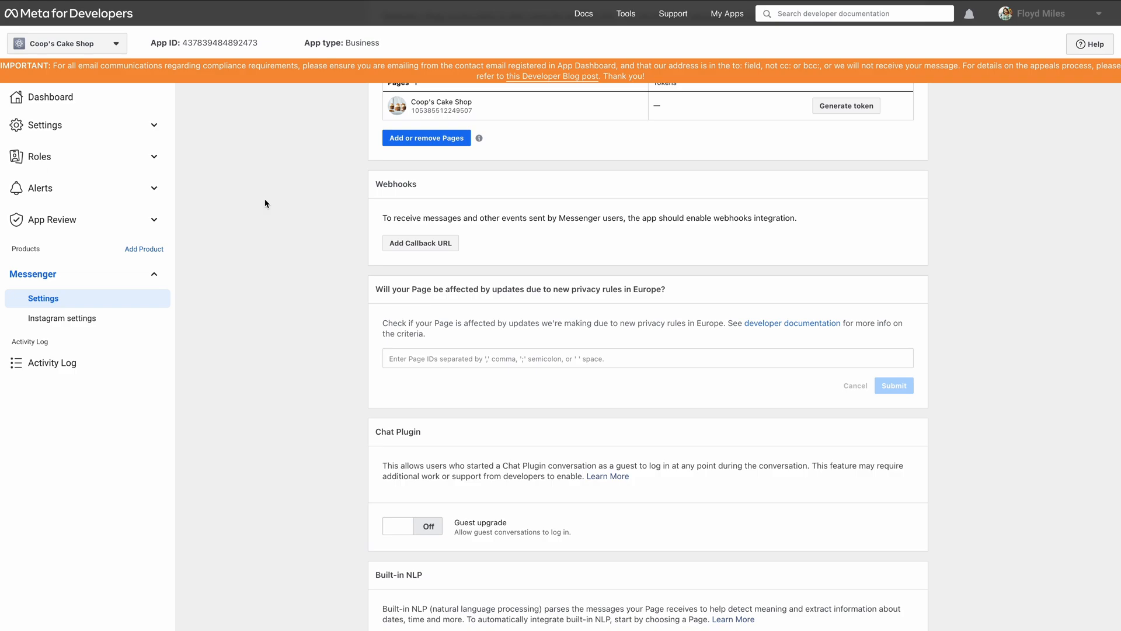
scroll(up, 3)
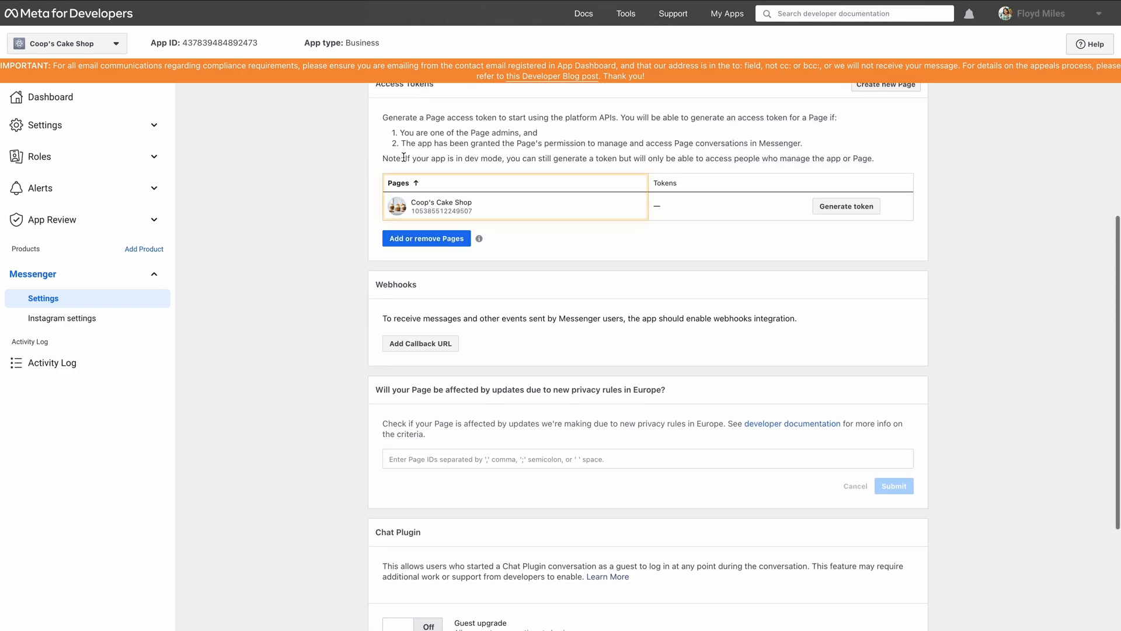
mouse_move(438, 210)
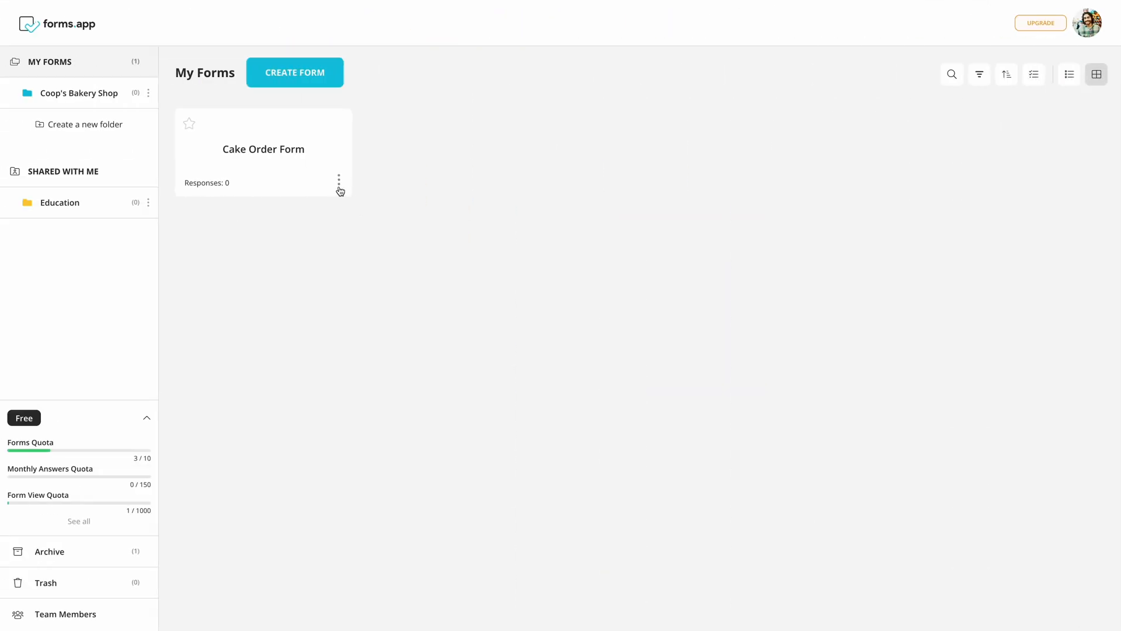
- Connect Facebook Messenger from the Cake Order Form's Settings > Integrations
click(263, 149)
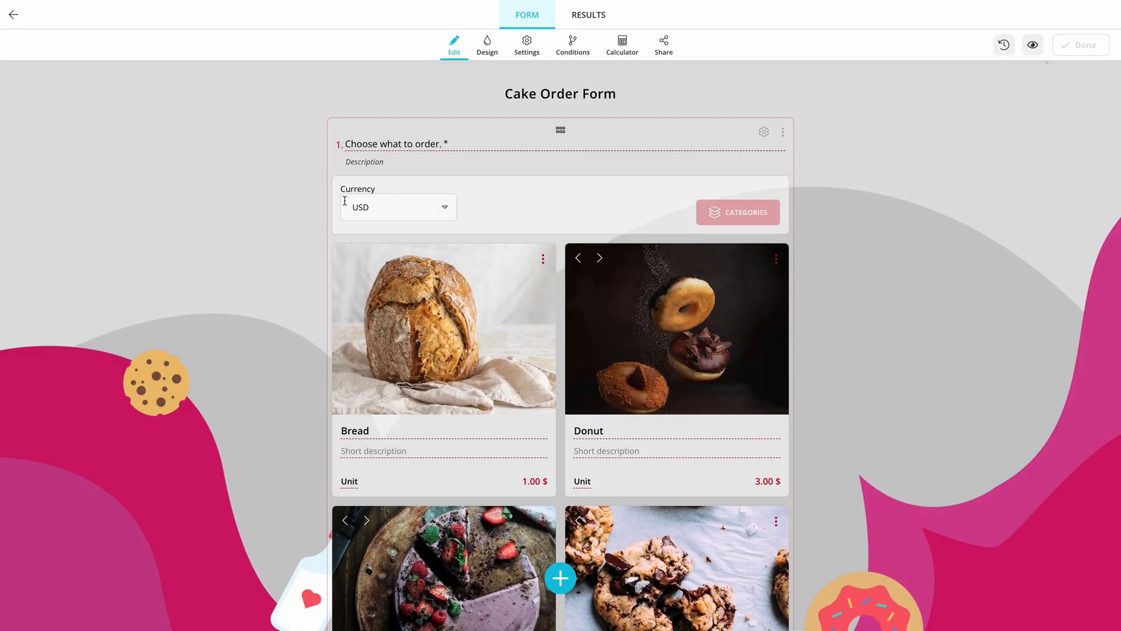
click(526, 44)
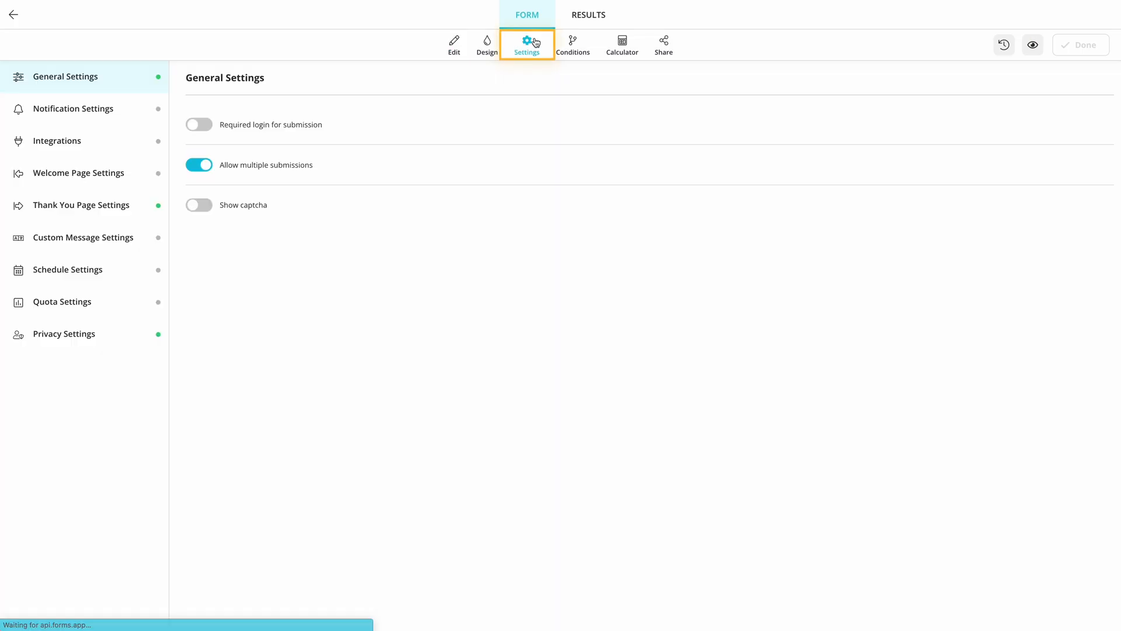
click(57, 140)
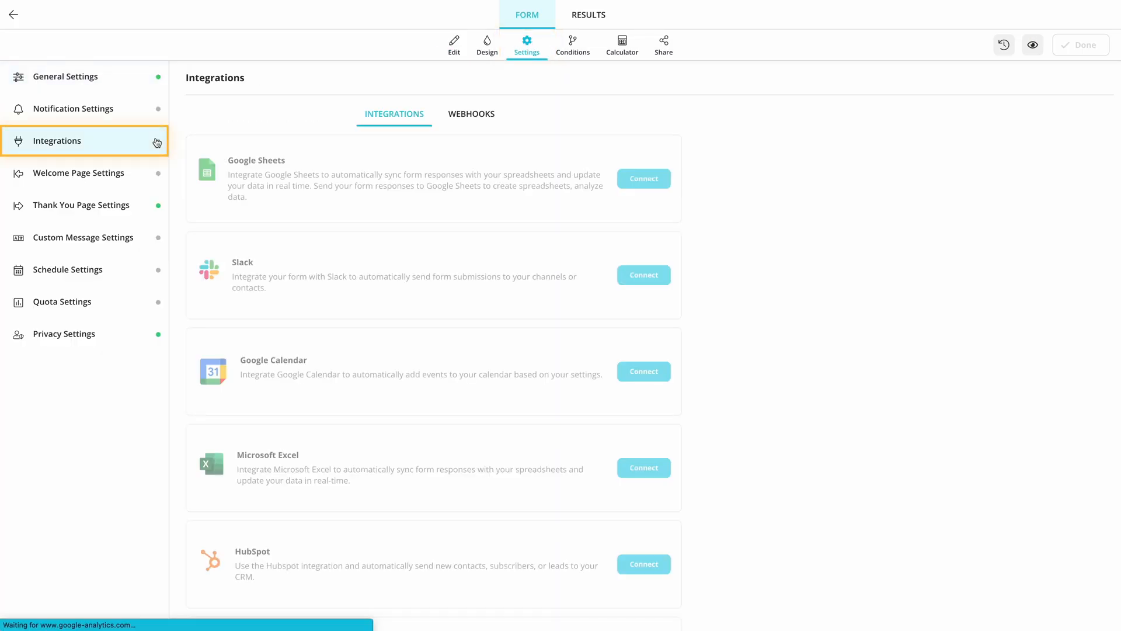
scroll(down, 3)
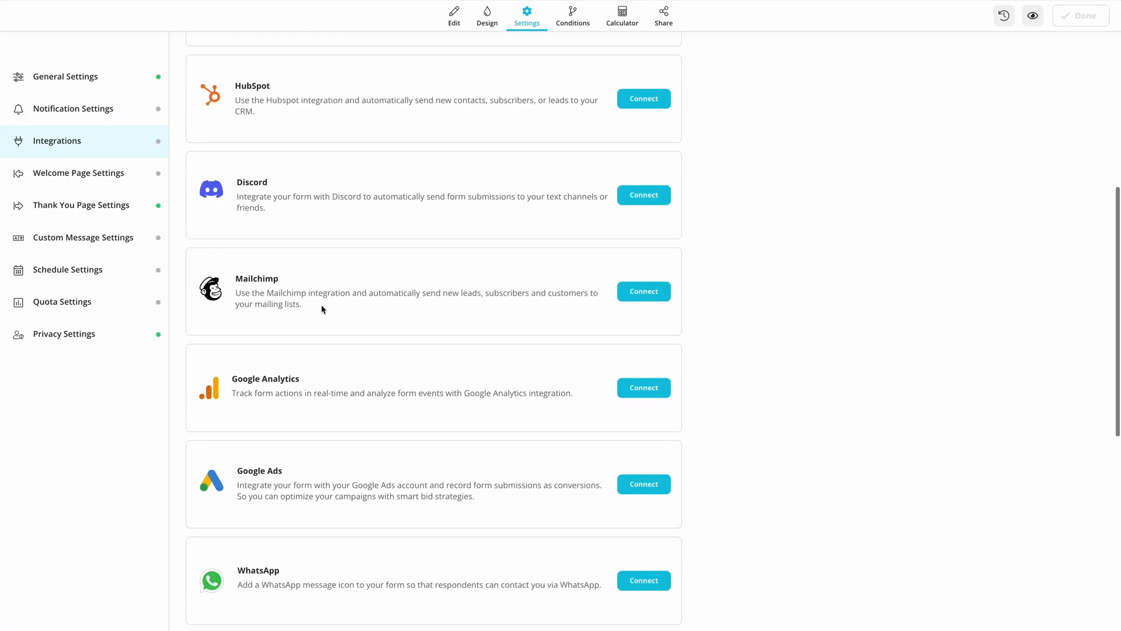
scroll(down, 3)
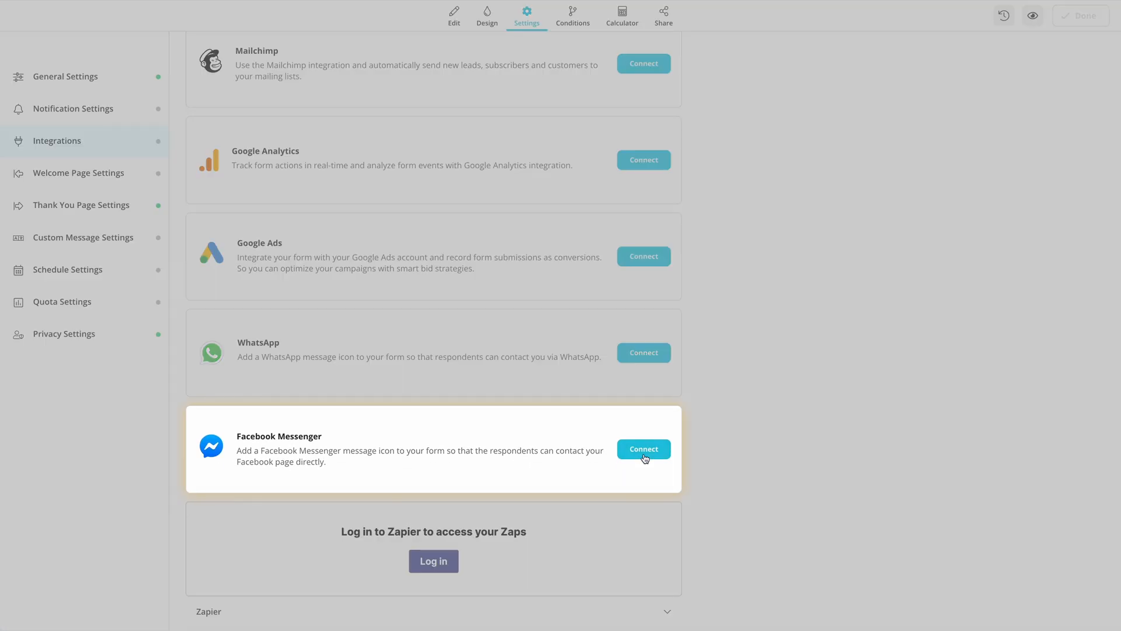
click(643, 449)
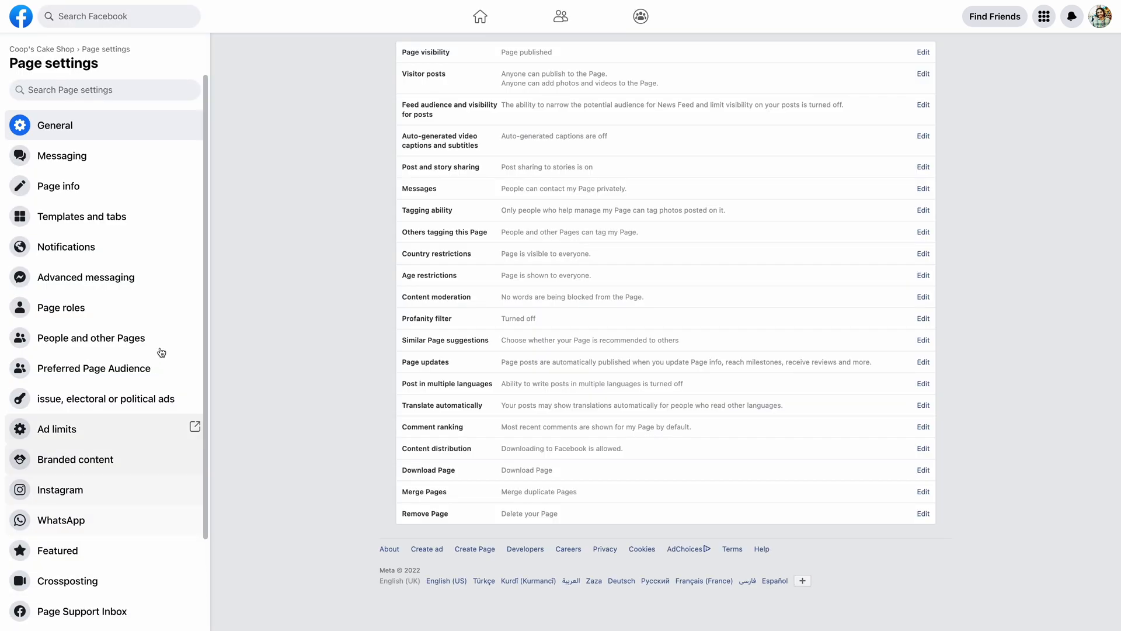
click(85, 277)
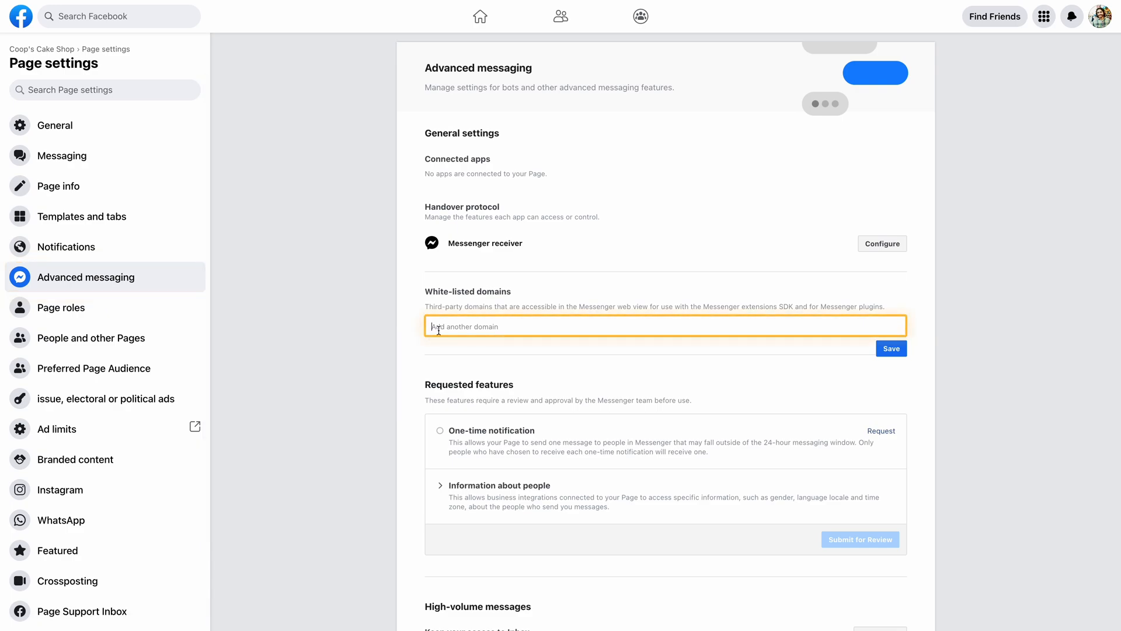
text(https://my.forms.app/)
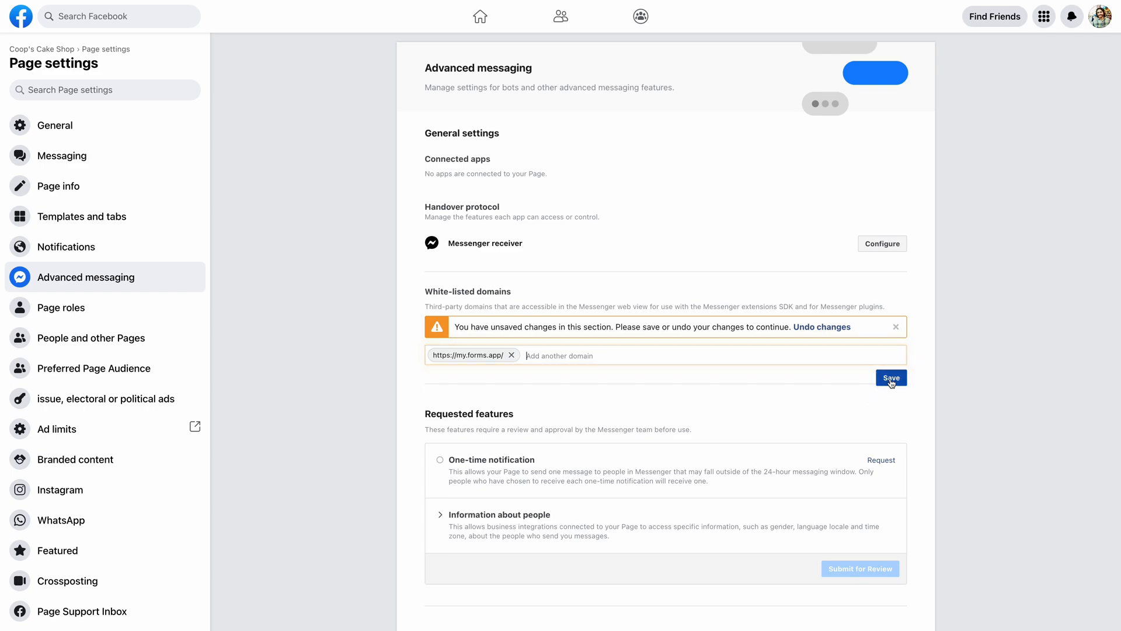
click(891, 378)
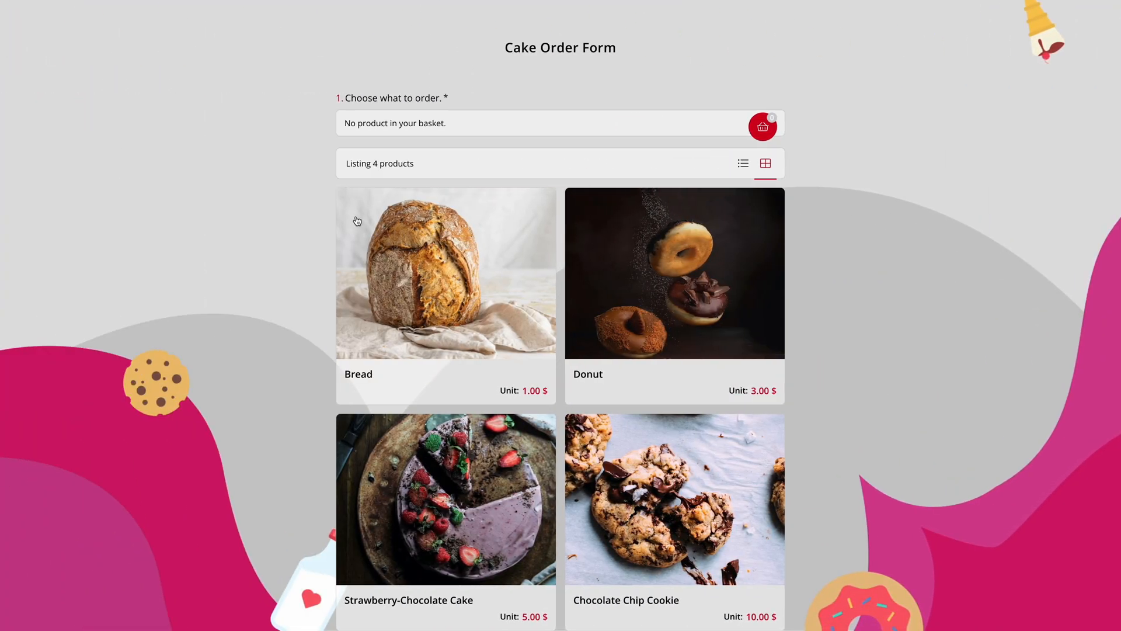
- Add one Bread to the basket, then ask 'Where are you located?' in Messenger chat
click(445, 273)
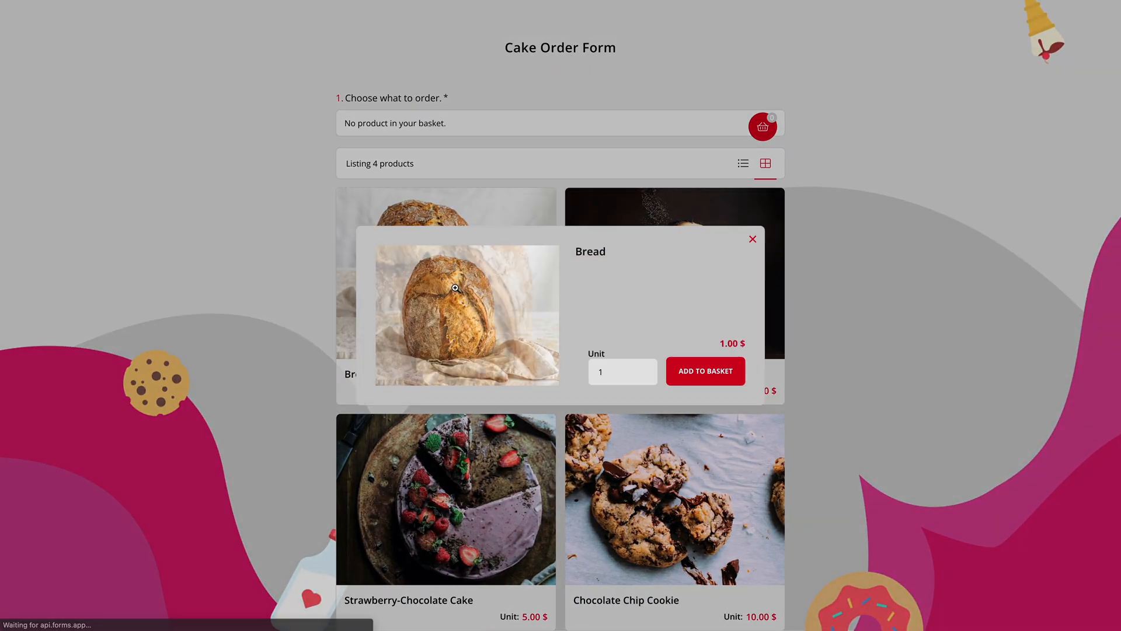
click(704, 371)
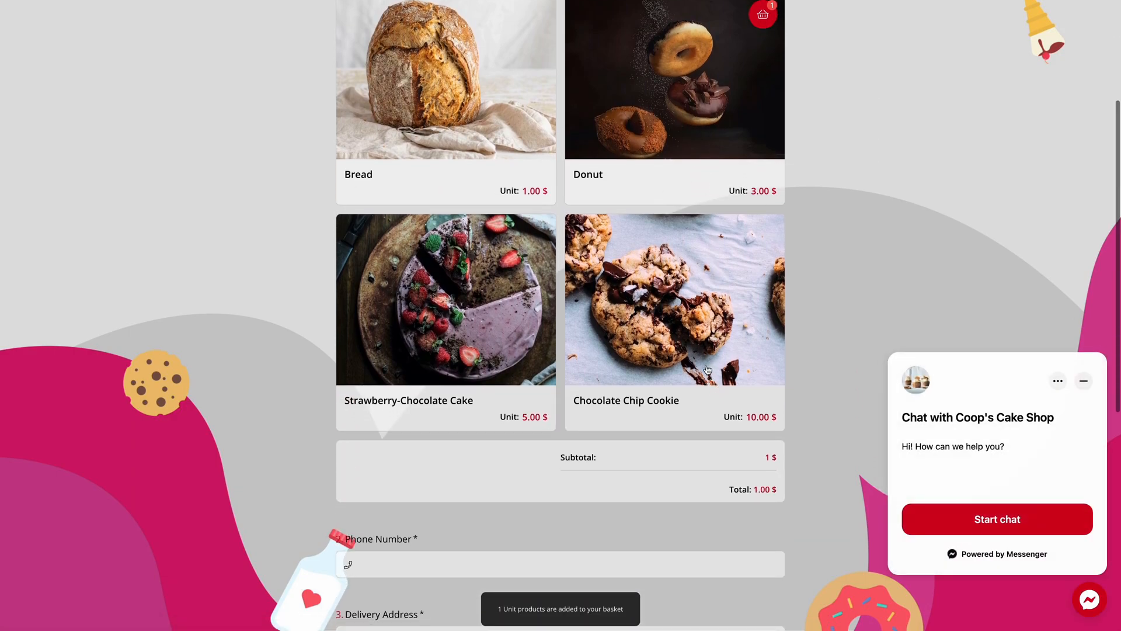
mouse_move(985, 536)
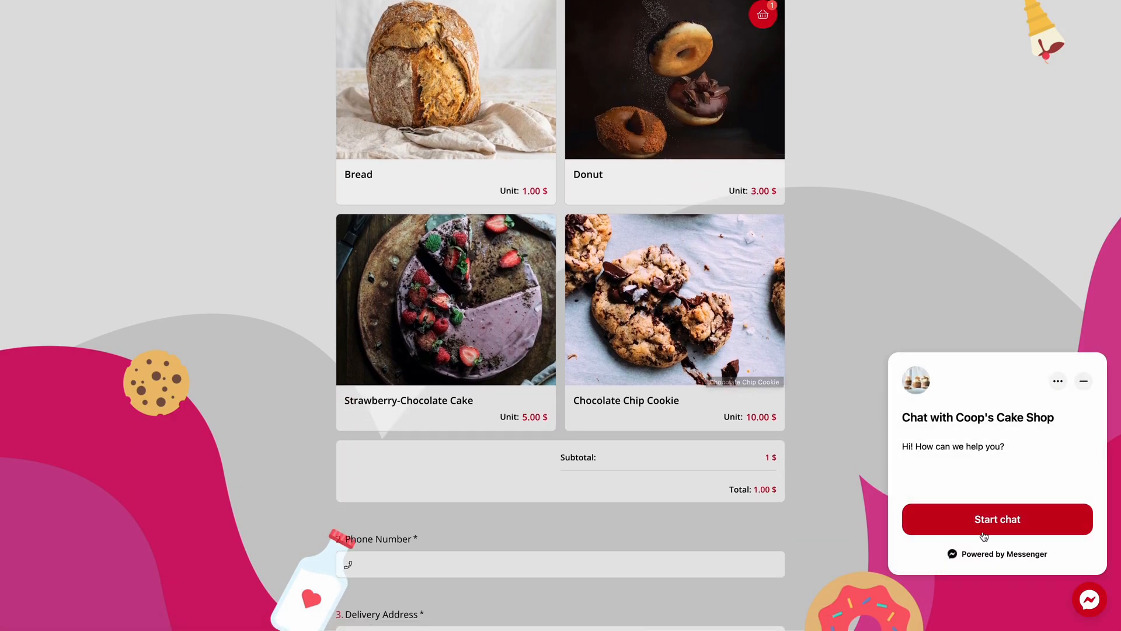
click(996, 518)
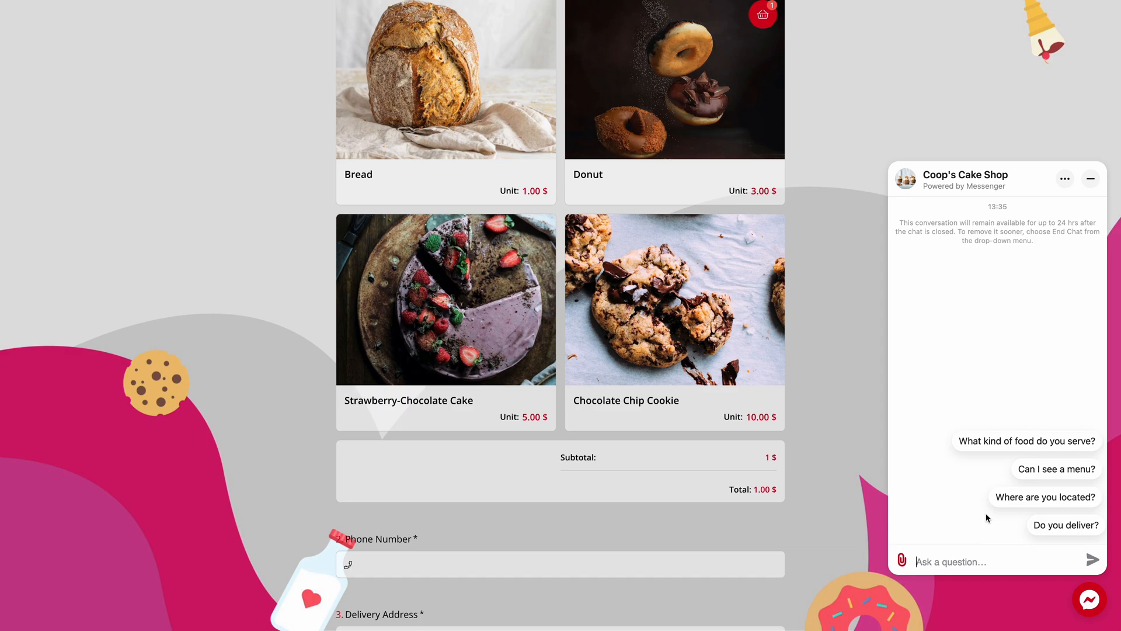
click(1045, 497)
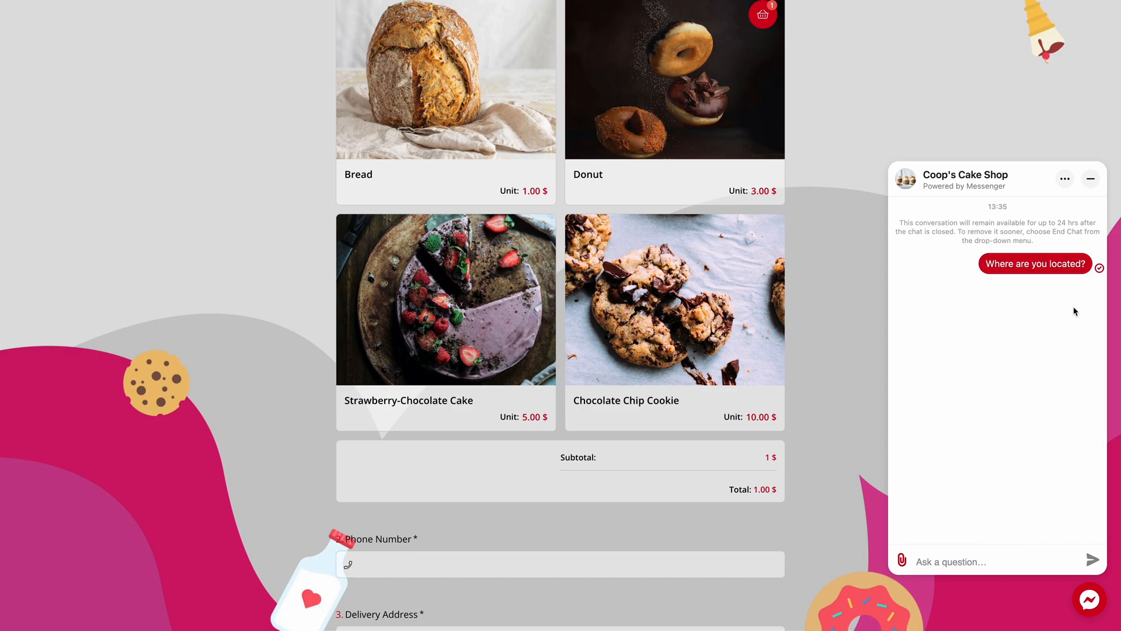